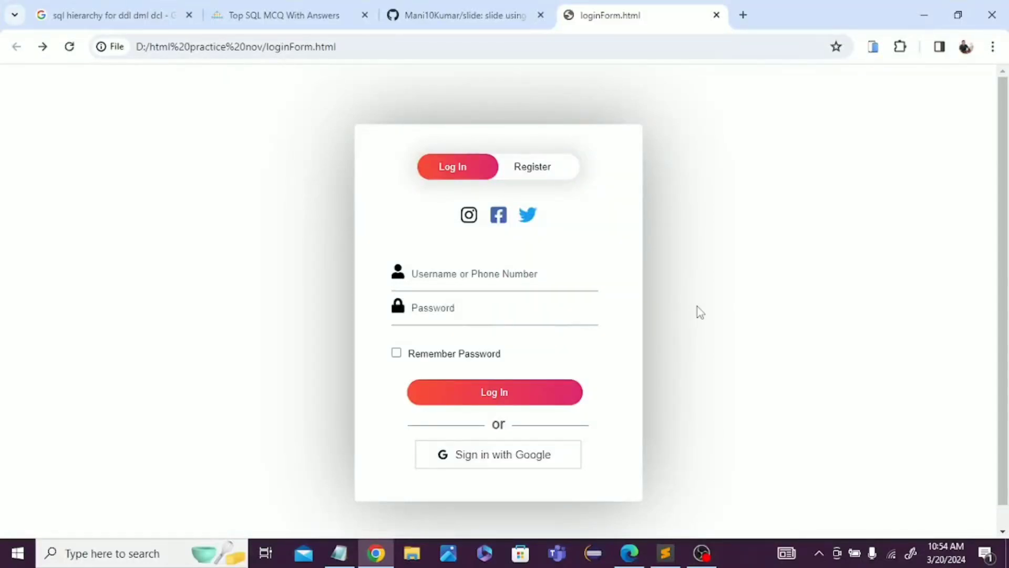
pyautogui.moveTo(642, 262)
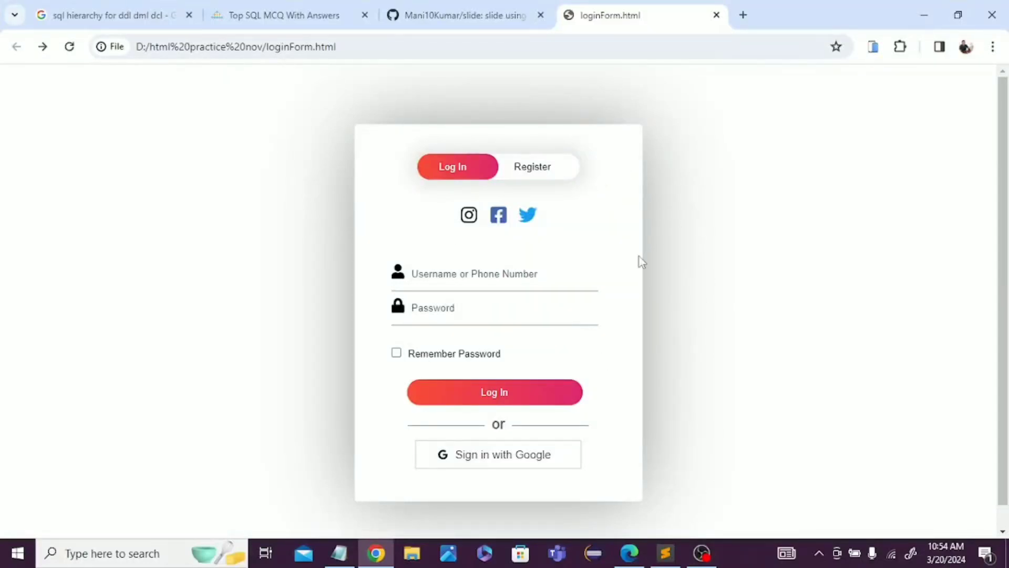
pyautogui.moveTo(604, 264)
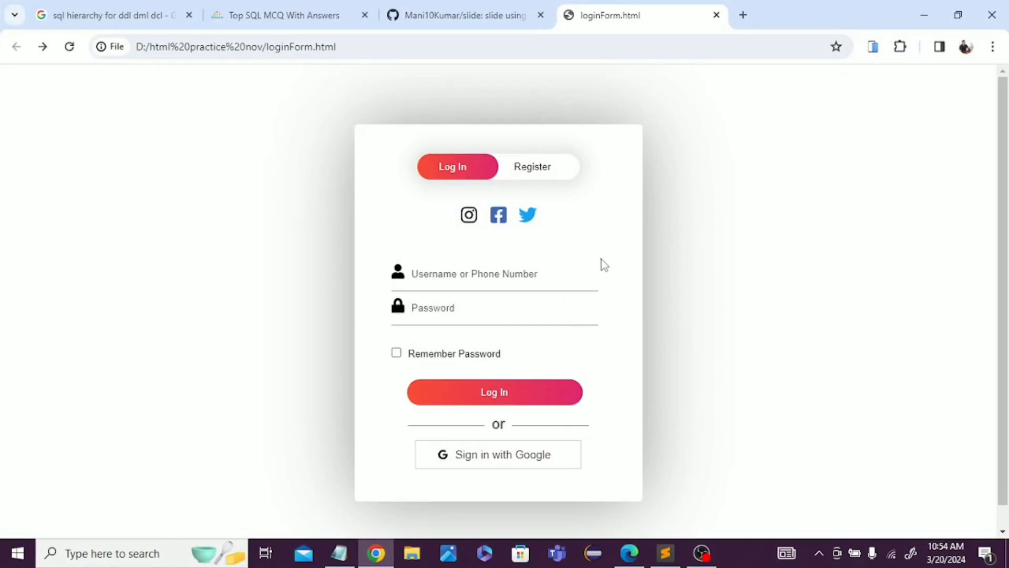
pyautogui.moveTo(532, 166)
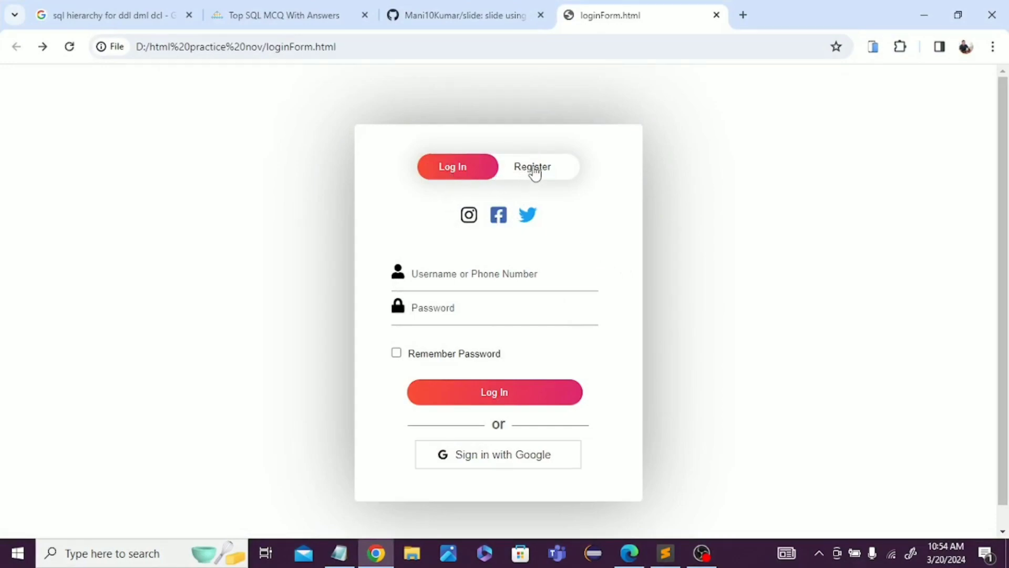
# Toggle the demo between the Log In and Registration forms several times in the browser
pyautogui.click(532, 167)
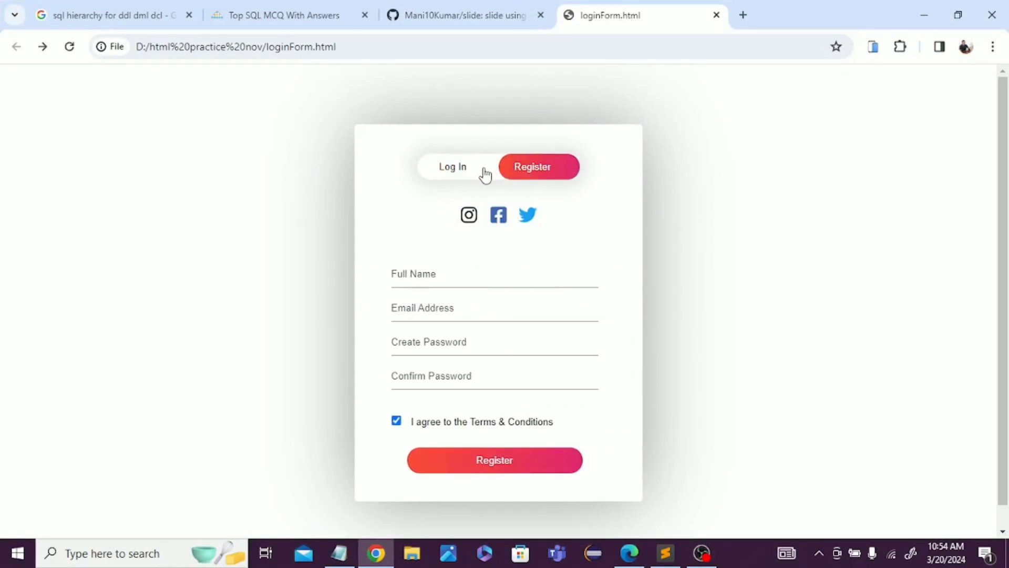
pyautogui.click(452, 167)
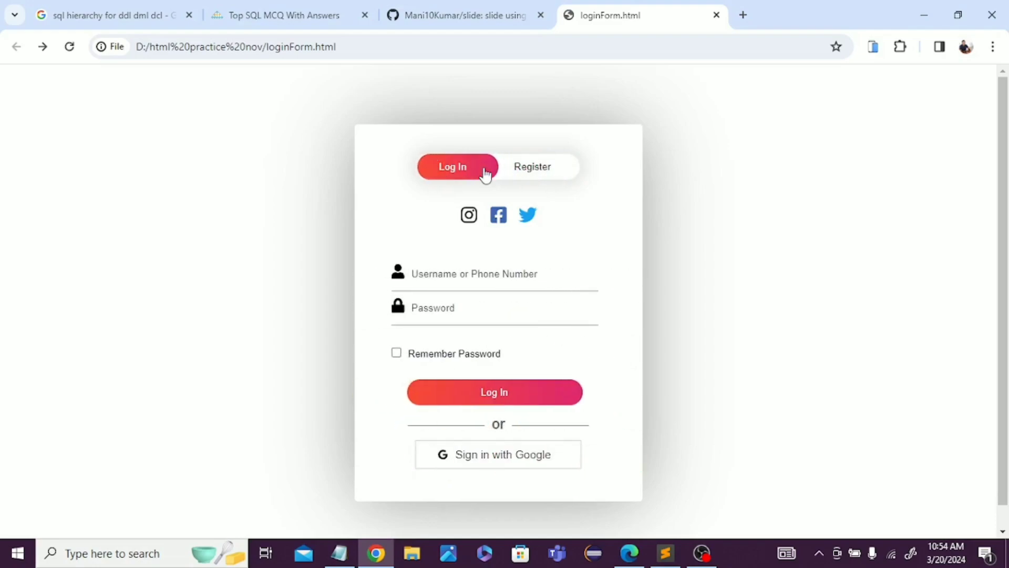
pyautogui.click(532, 166)
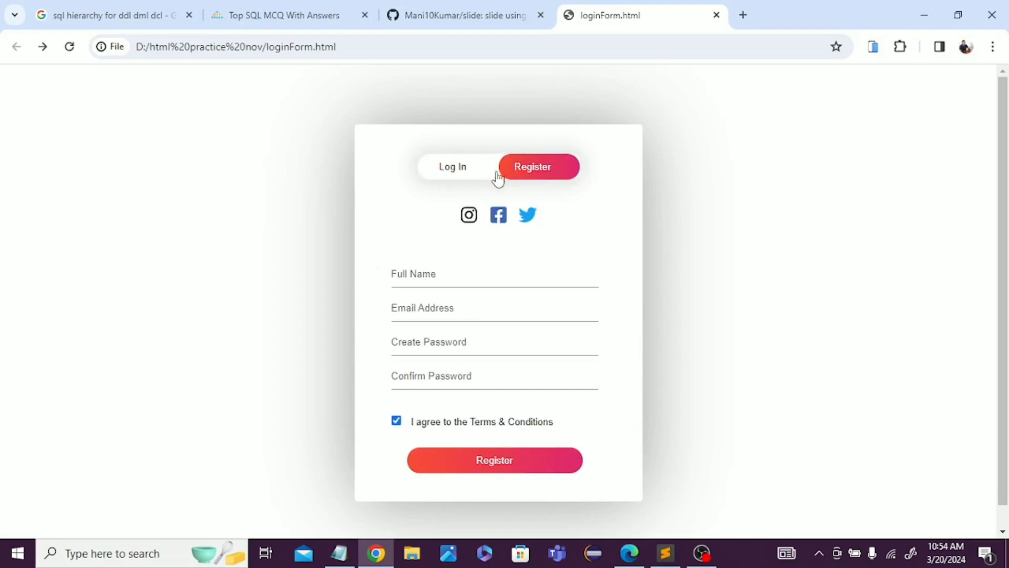
pyautogui.click(452, 166)
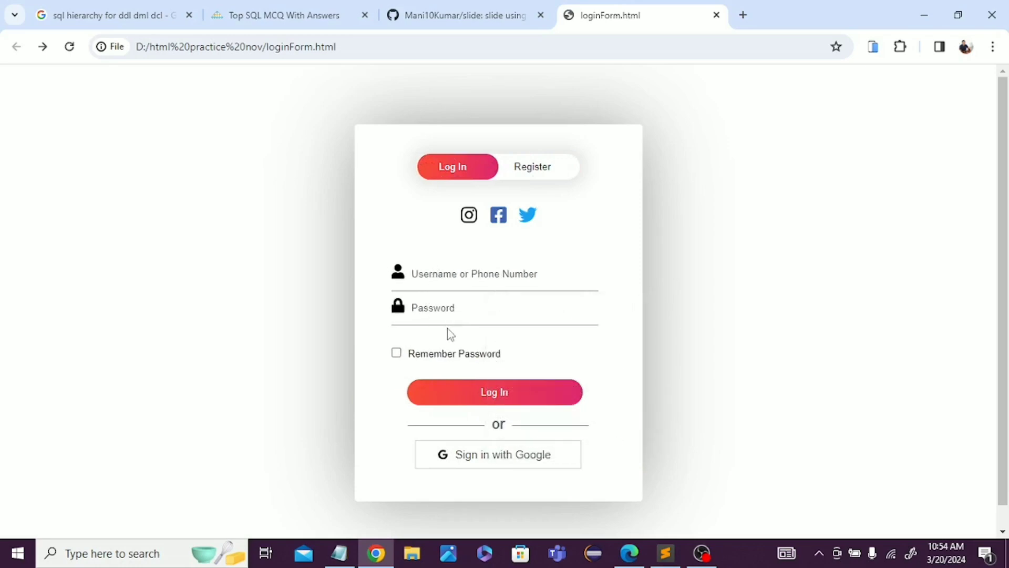
pyautogui.click(532, 167)
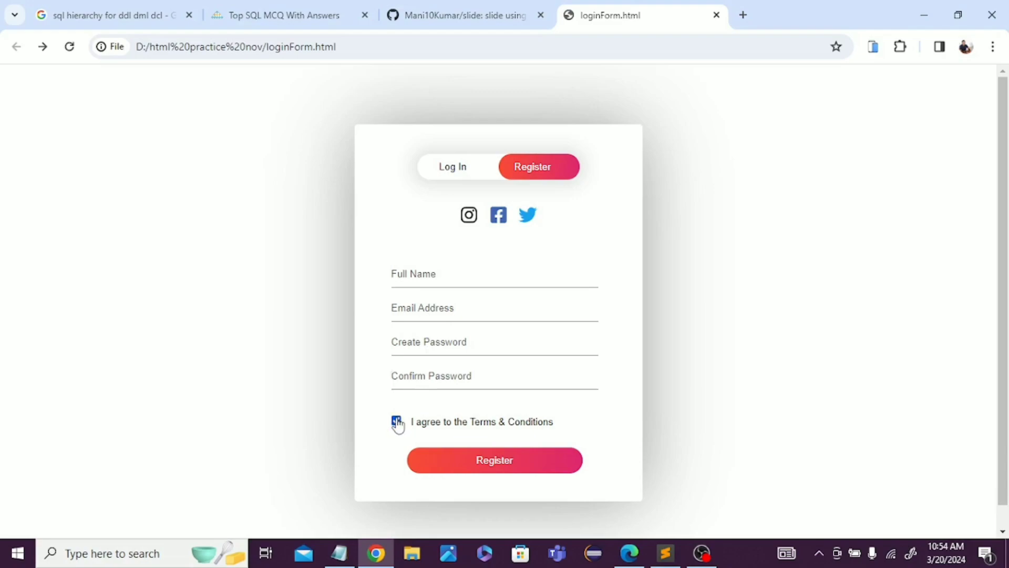
# Try the Terms & Conditions checkbox, then the Remember Password toggle on the login form
pyautogui.click(397, 422)
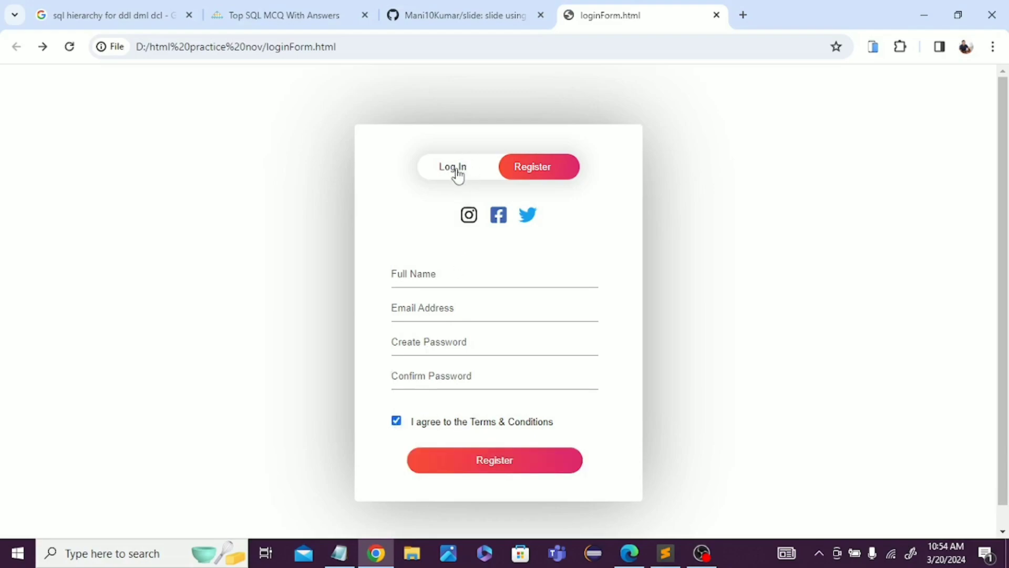
pyautogui.click(452, 168)
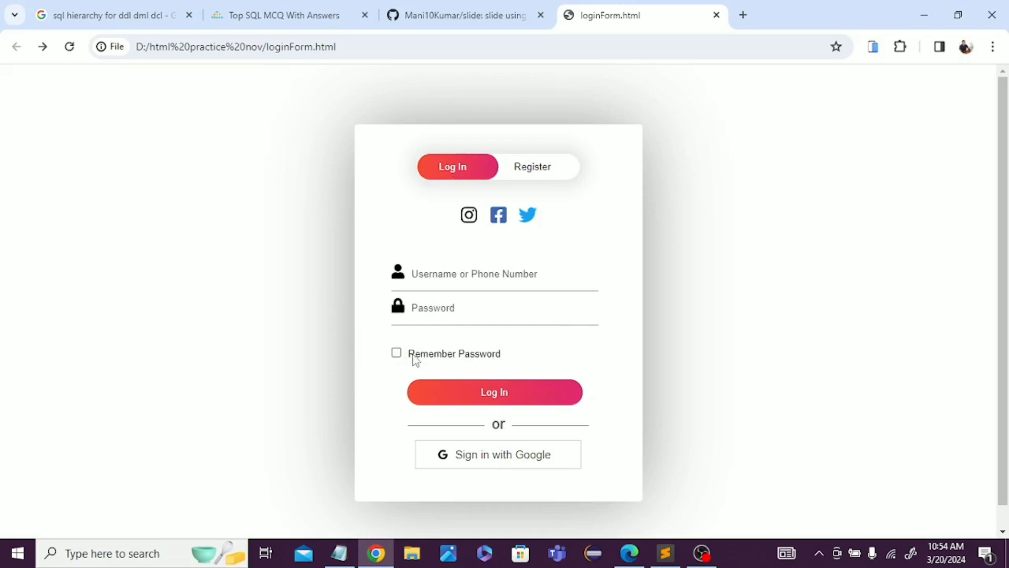
pyautogui.click(397, 354)
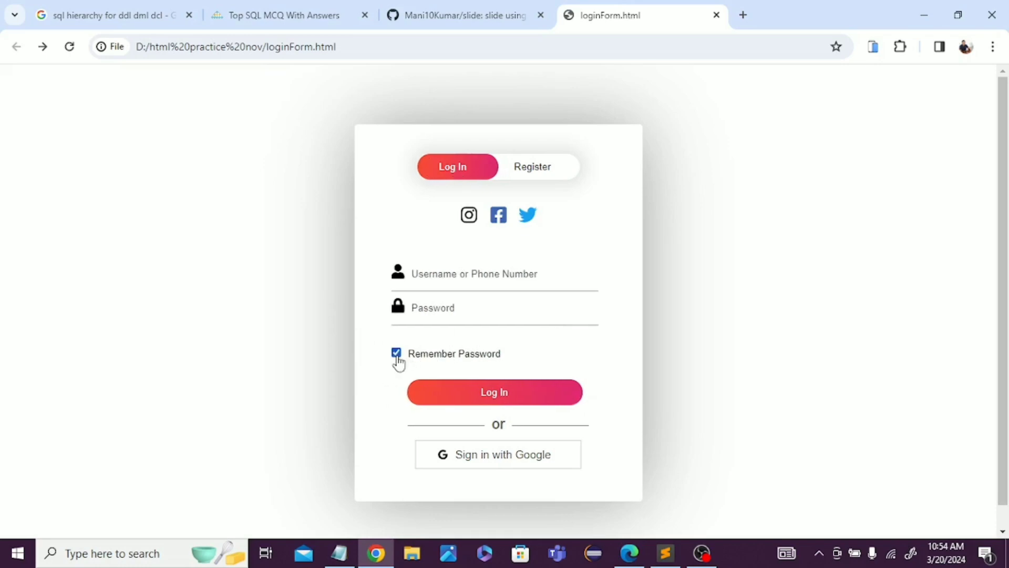
pyautogui.click(397, 353)
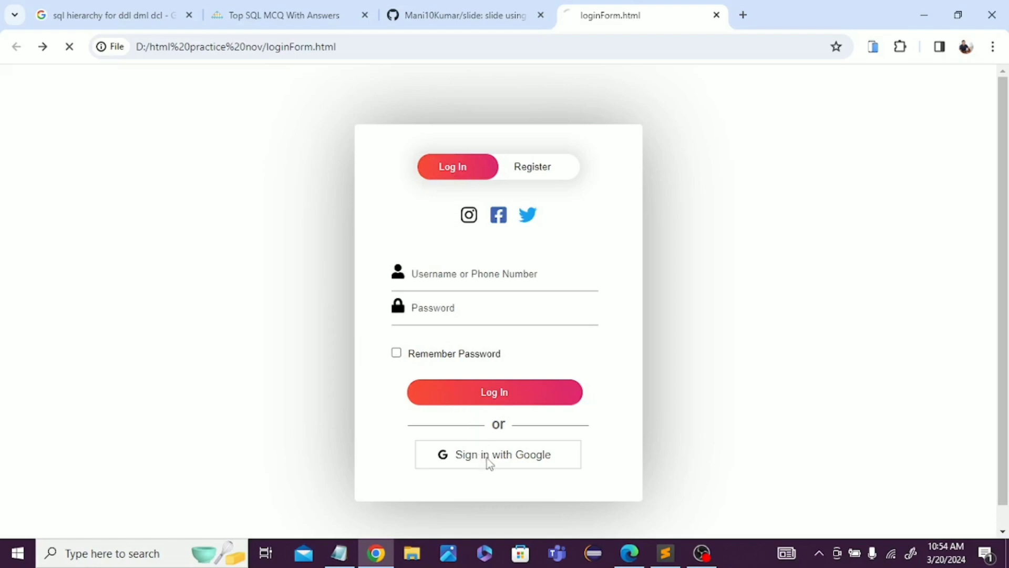
# Start the Google sign-in, reach the email-or-phone field, and return to the form page
pyautogui.click(497, 454)
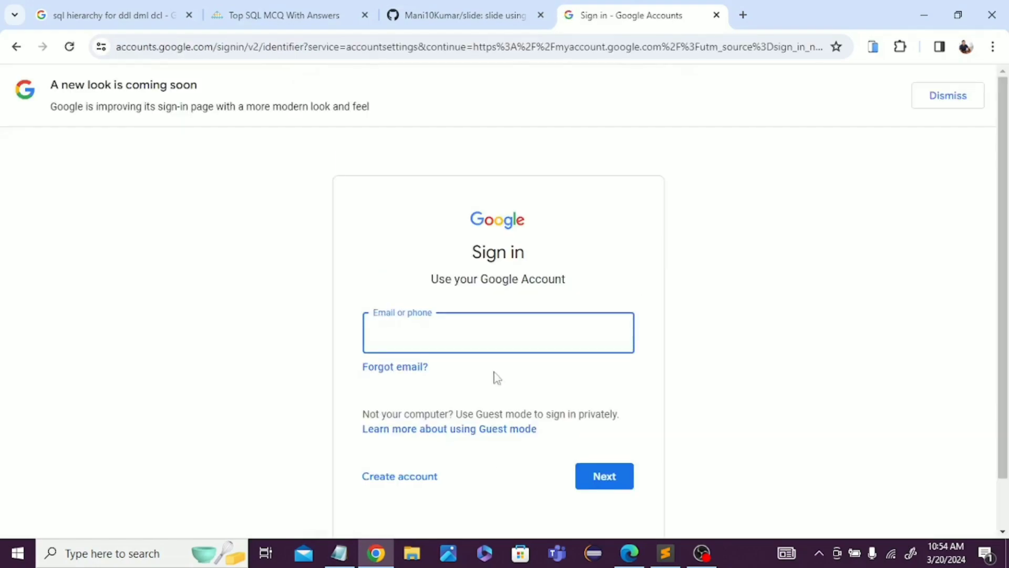
pyautogui.click(497, 333)
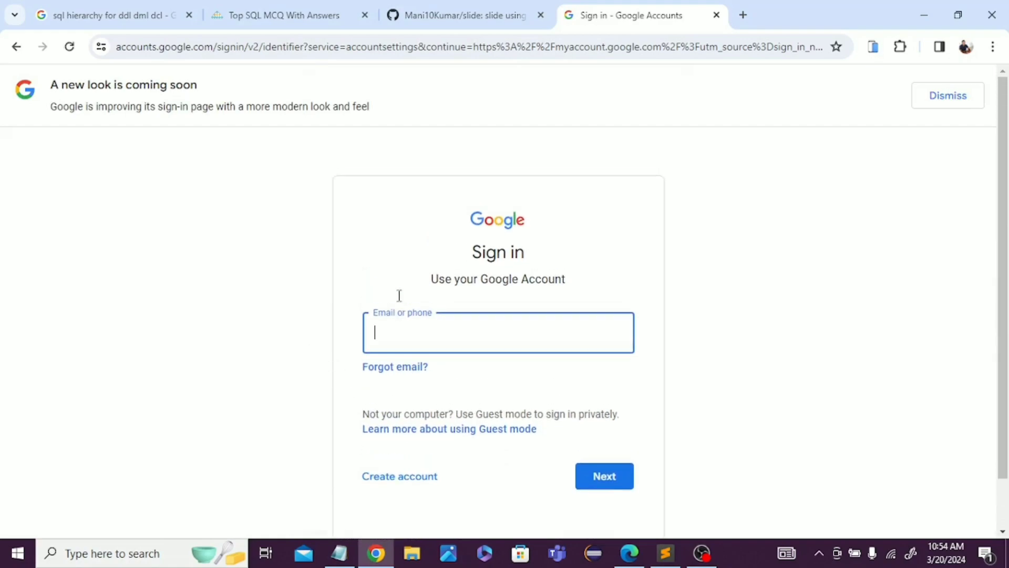
pyautogui.click(16, 46)
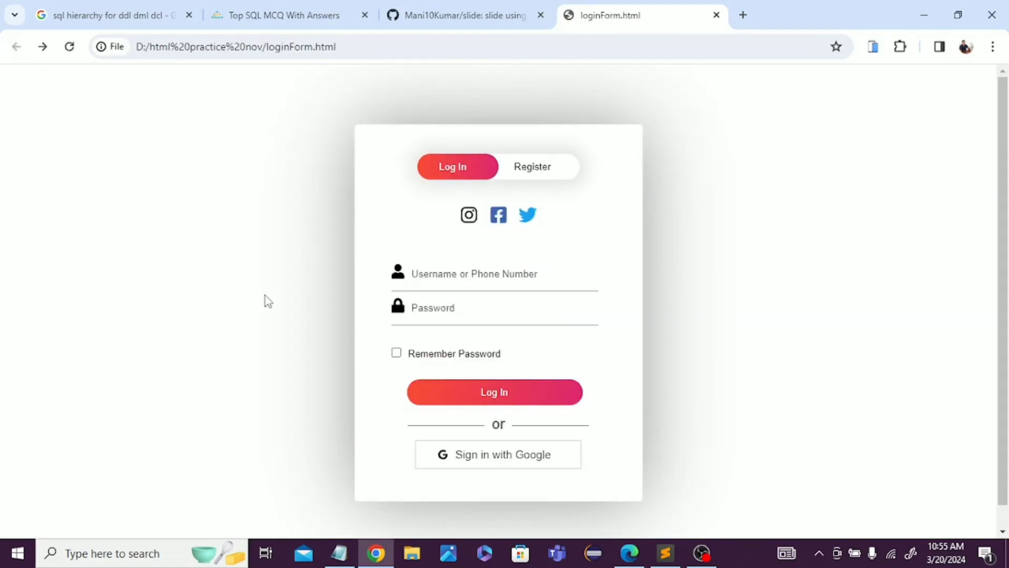
pyautogui.moveTo(311, 392)
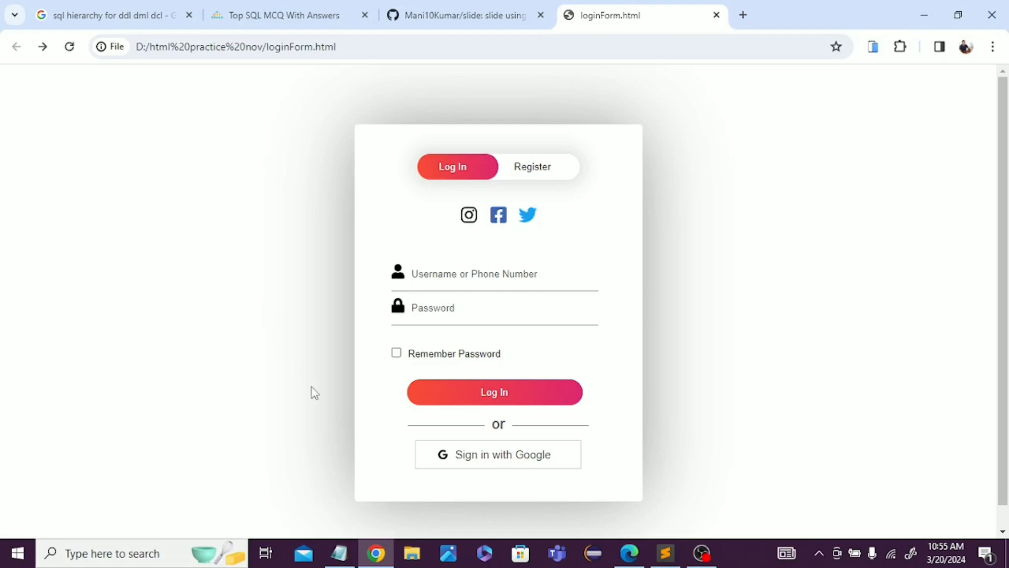
pyautogui.moveTo(384, 483)
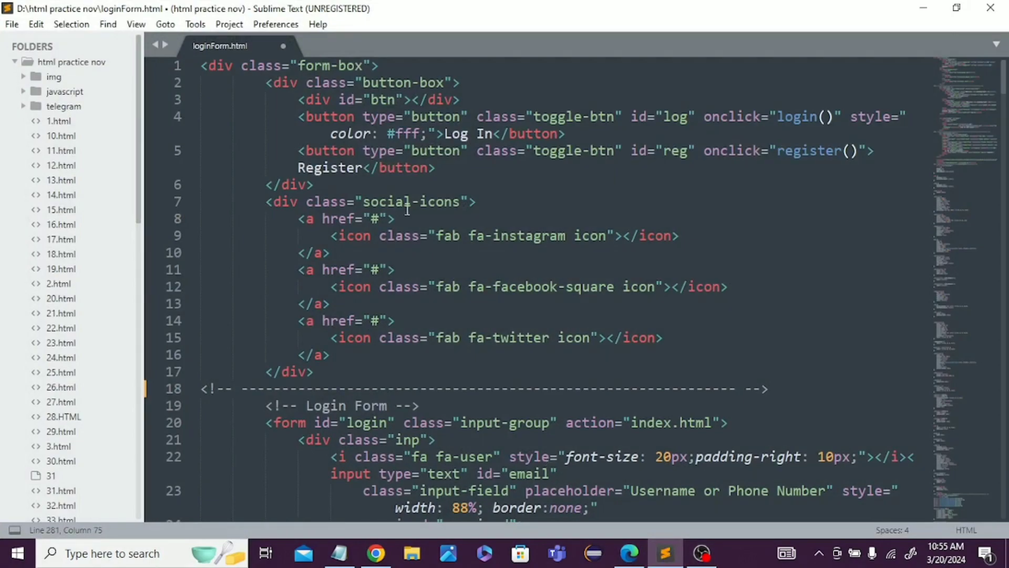
pyautogui.moveTo(371, 364)
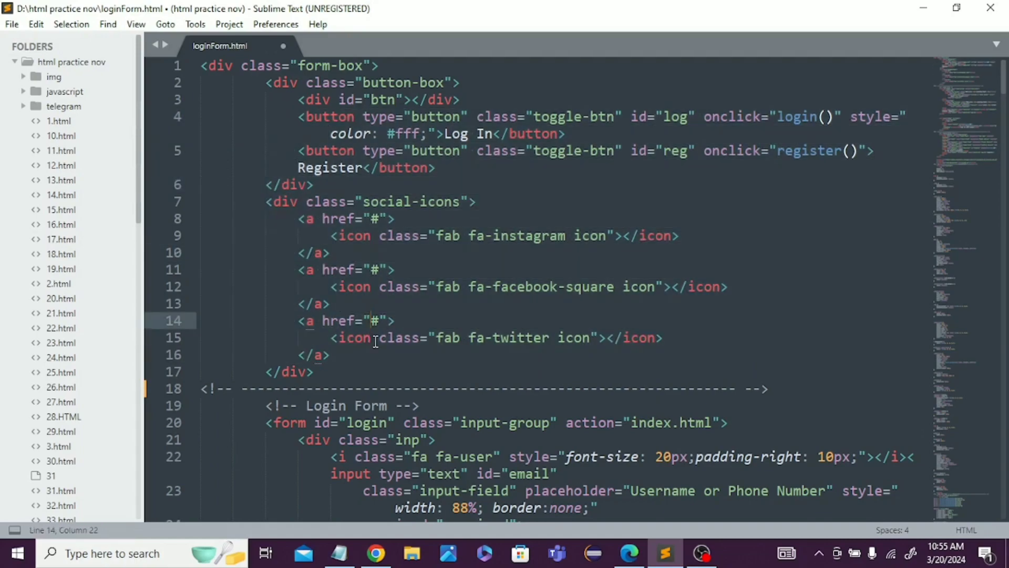
# Walk through loginForm.html, selecting the login and registration form blocks down to the scripts and CSS
pyautogui.scroll(-3)
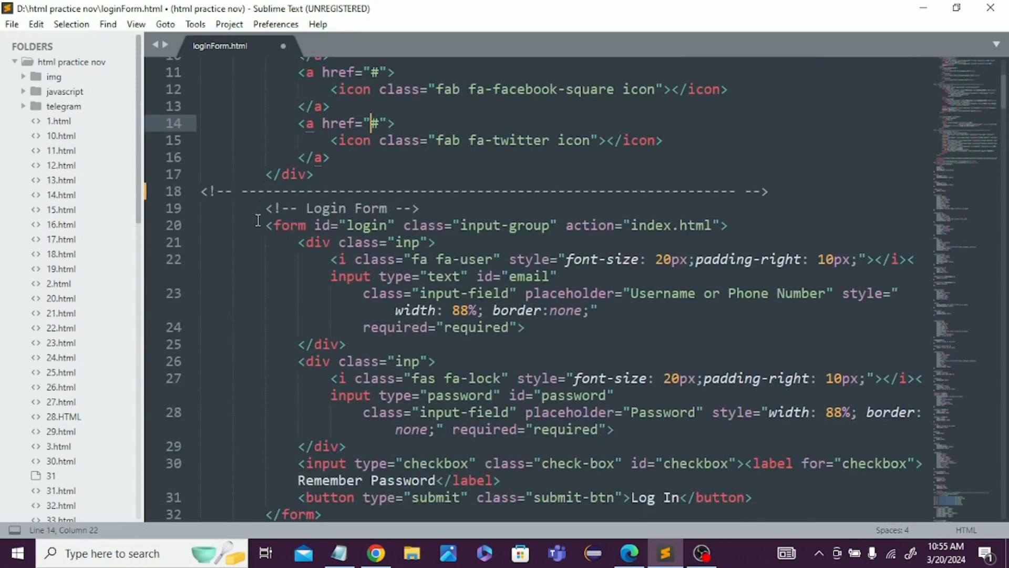
pyautogui.click(256, 208)
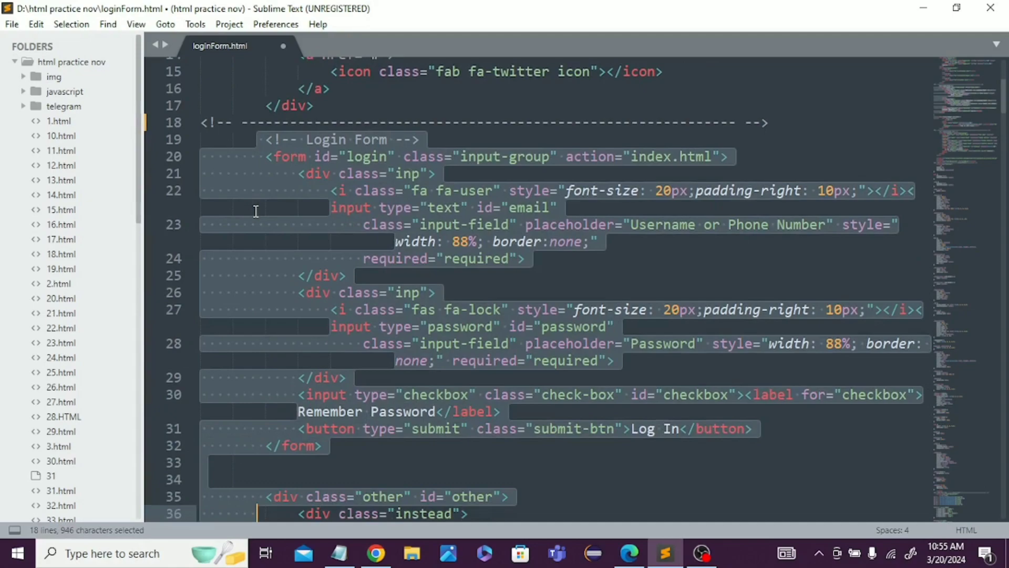
pyautogui.scroll(-3)
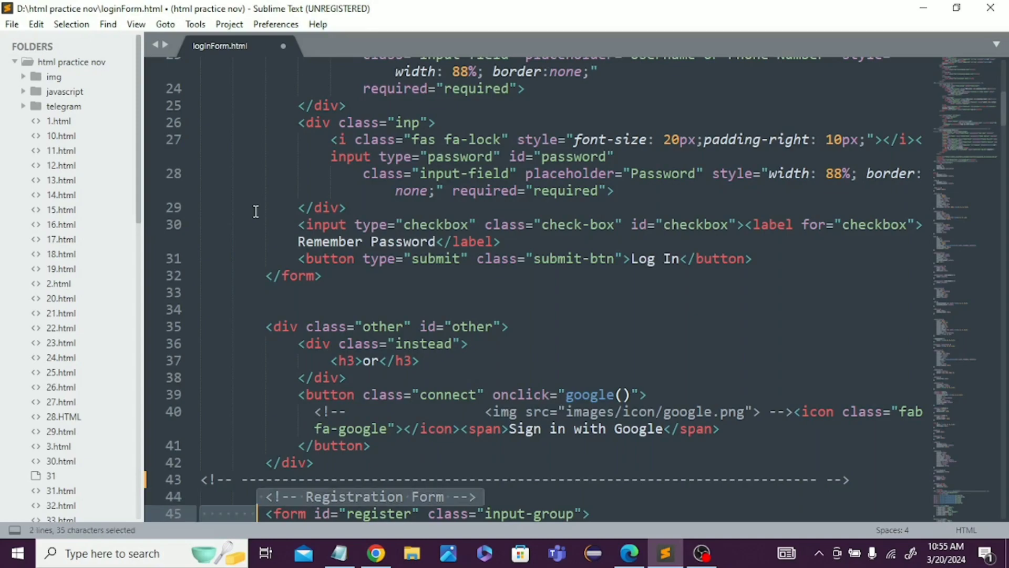
pyautogui.scroll(-3)
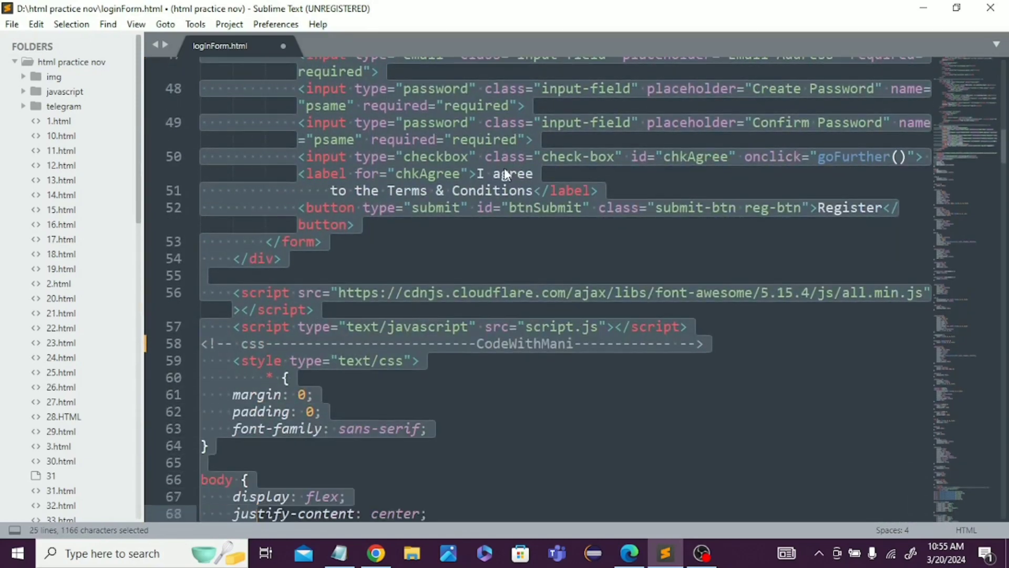
pyautogui.click(339, 393)
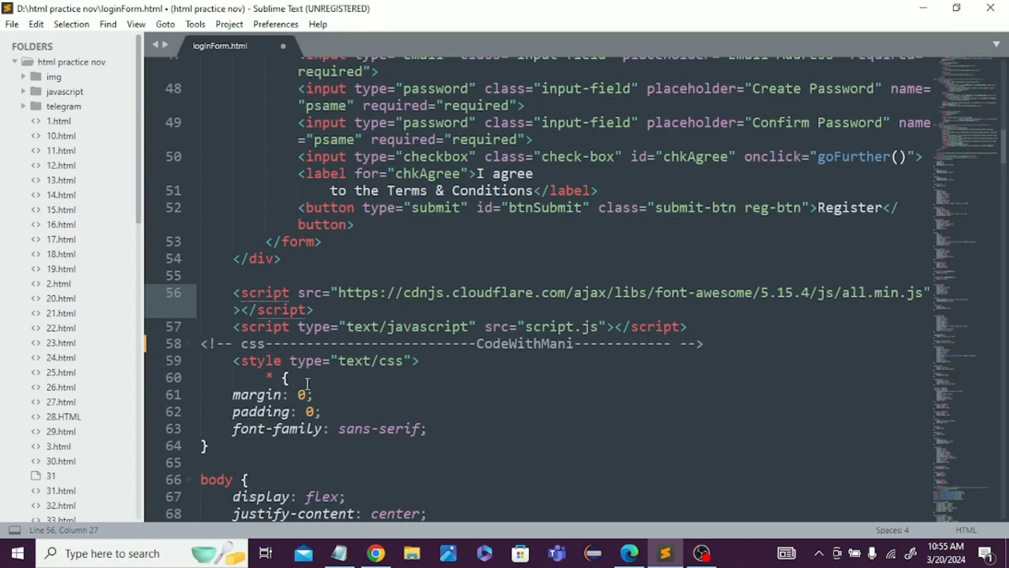
pyautogui.scroll(-3)
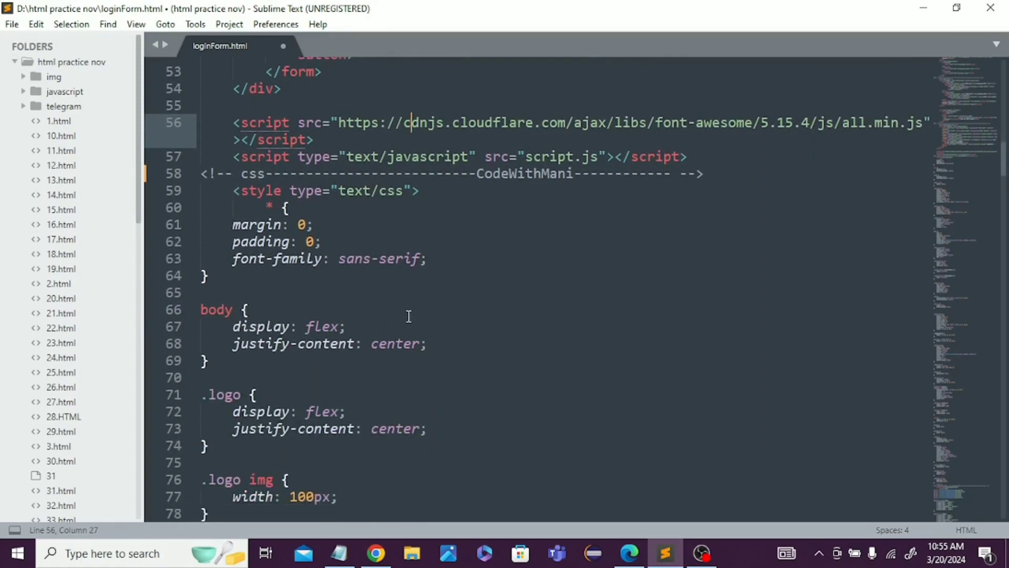
pyautogui.scroll(-3)
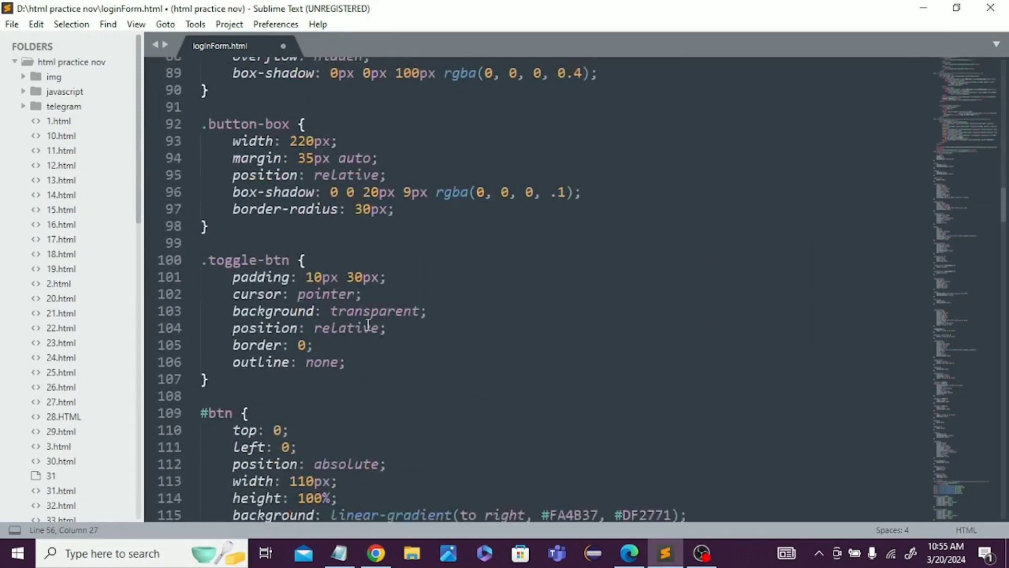
pyautogui.scroll(-3)
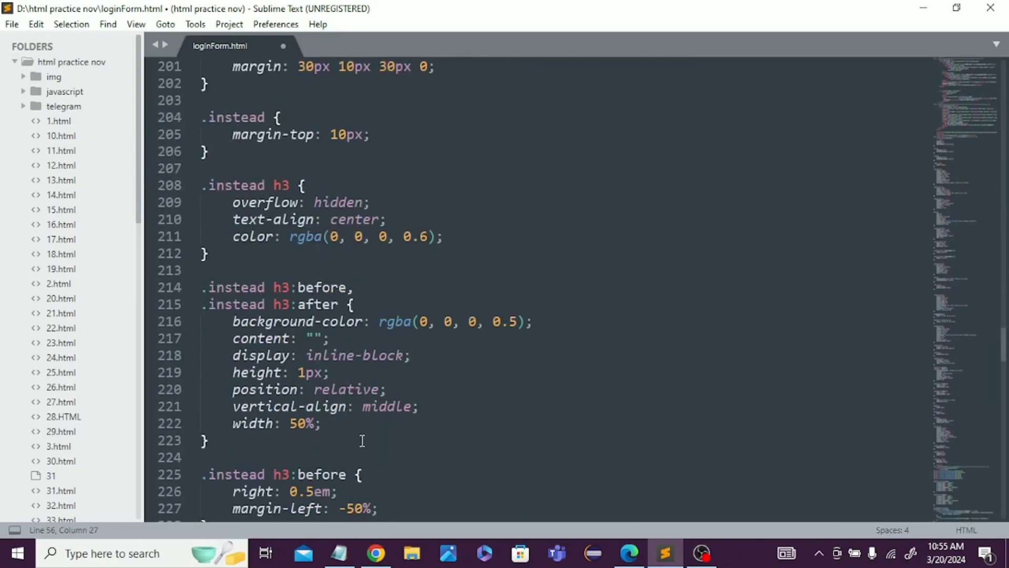
pyautogui.scroll(-3)
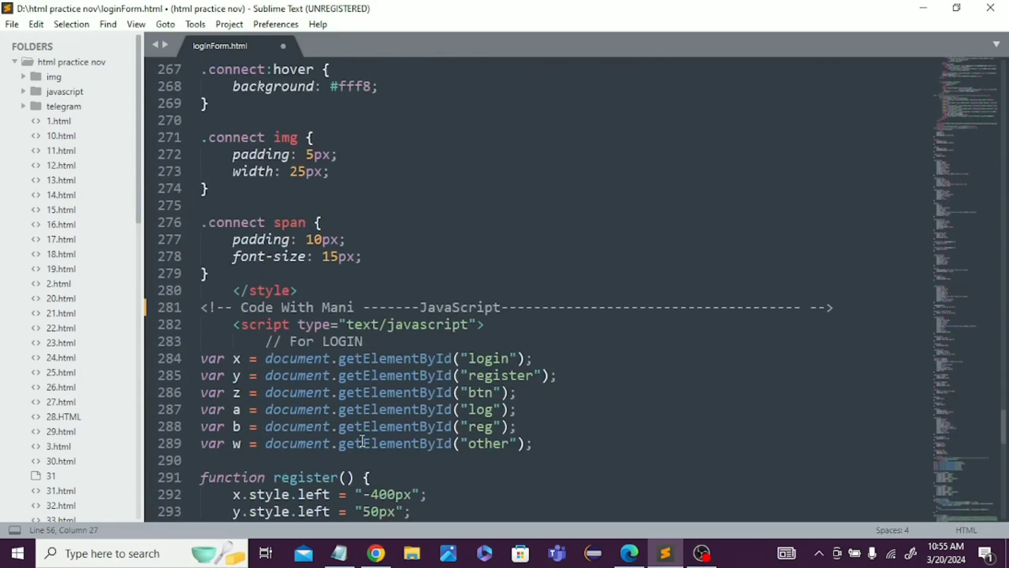
pyautogui.doubleClick(460, 228)
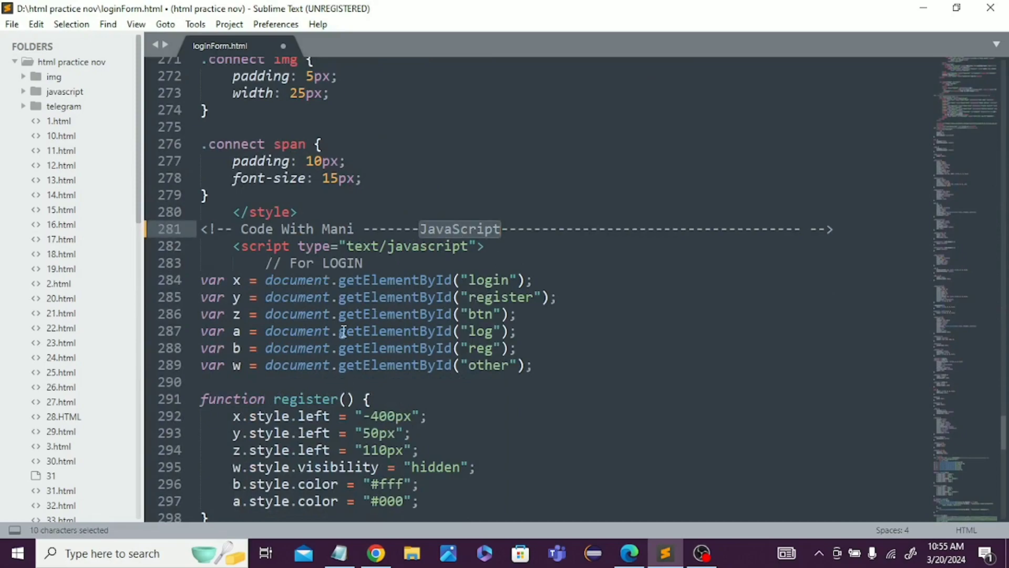
pyautogui.scroll(-3)
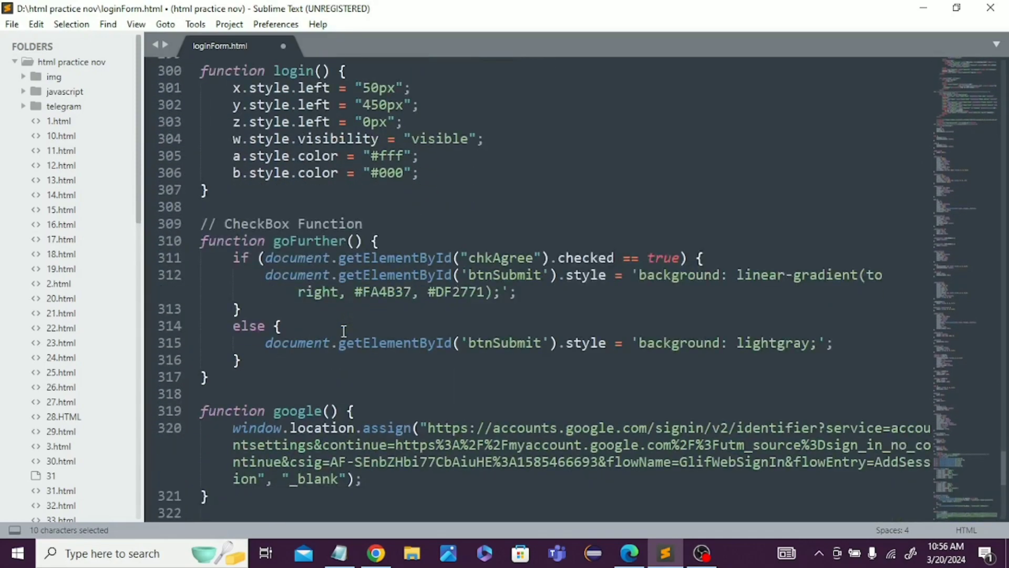
pyautogui.scroll(-3)
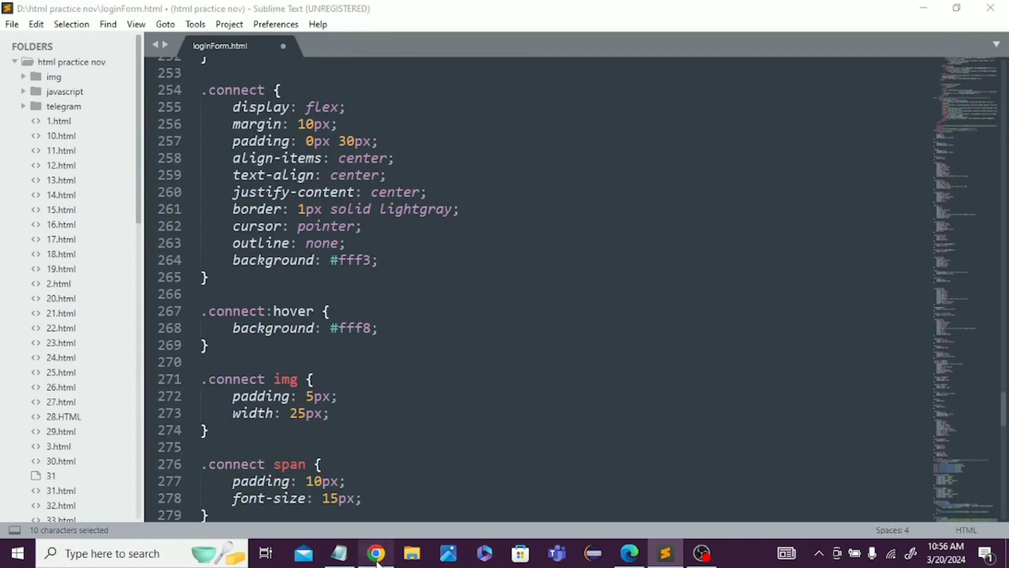
# Show the form in Chrome, then browse the Code With Mani channel's Videos grid on YouTube
pyautogui.click(375, 553)
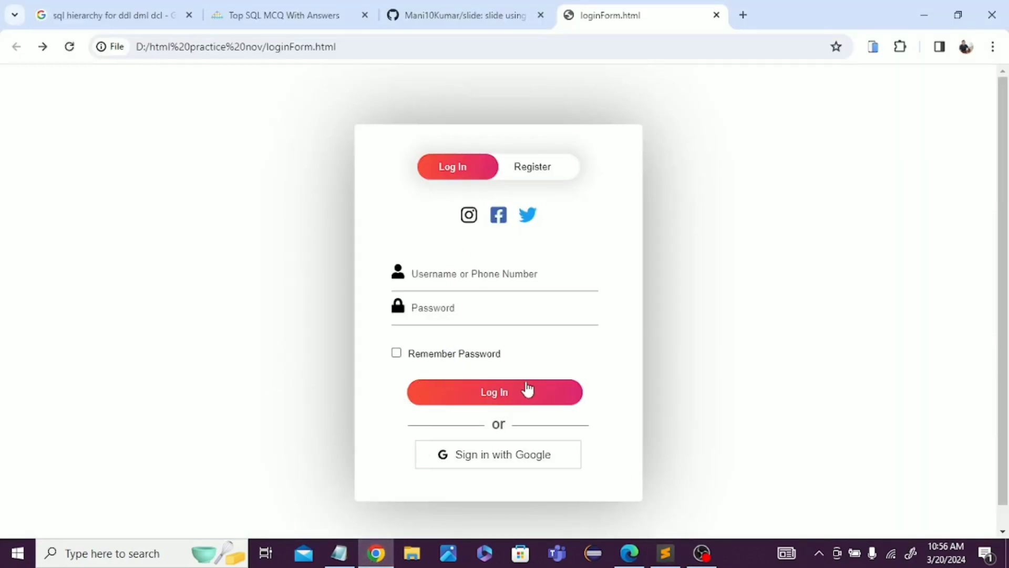
pyautogui.moveTo(399, 499)
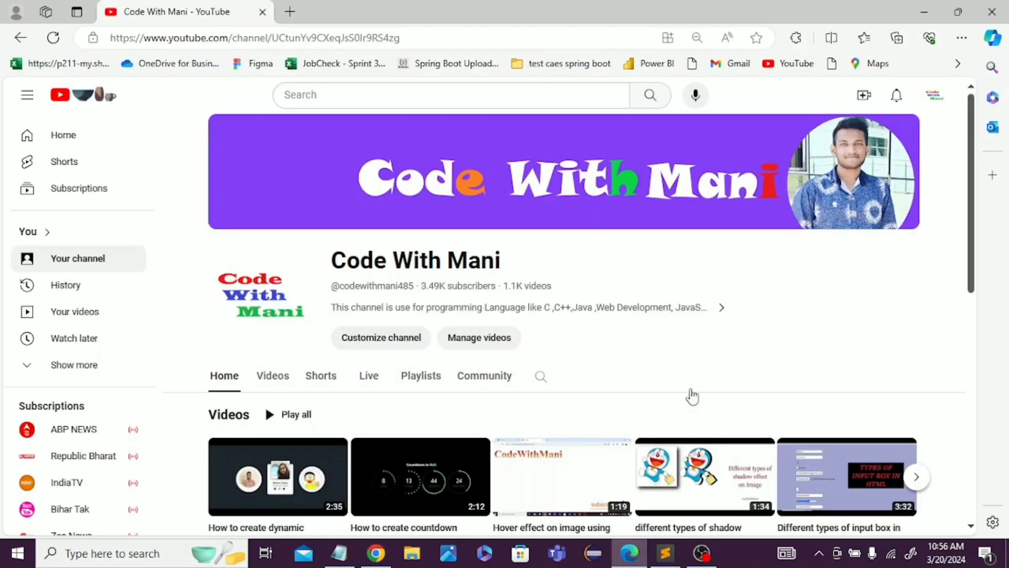
pyautogui.moveTo(655, 375)
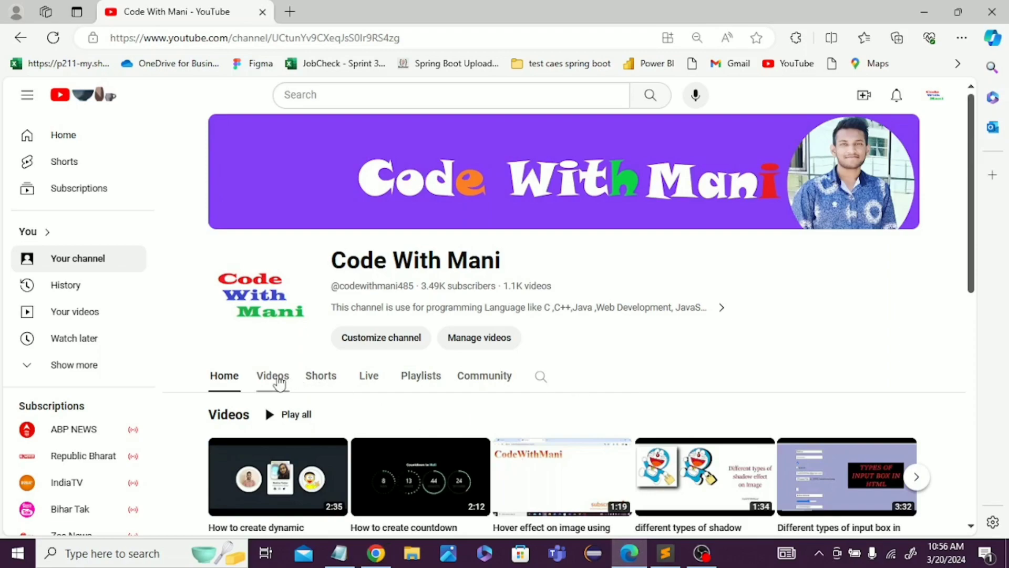
pyautogui.click(273, 376)
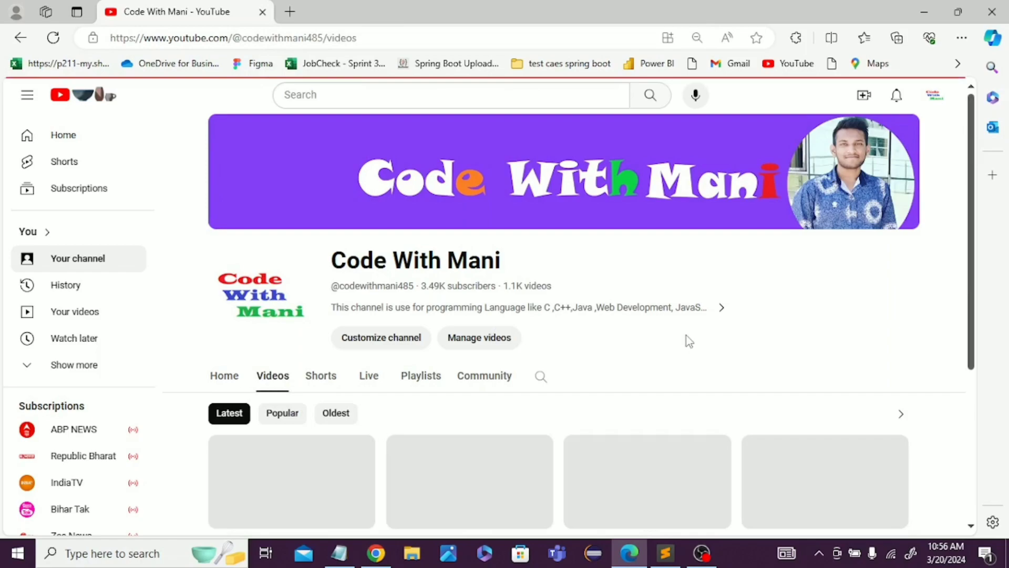
pyautogui.scroll(-3)
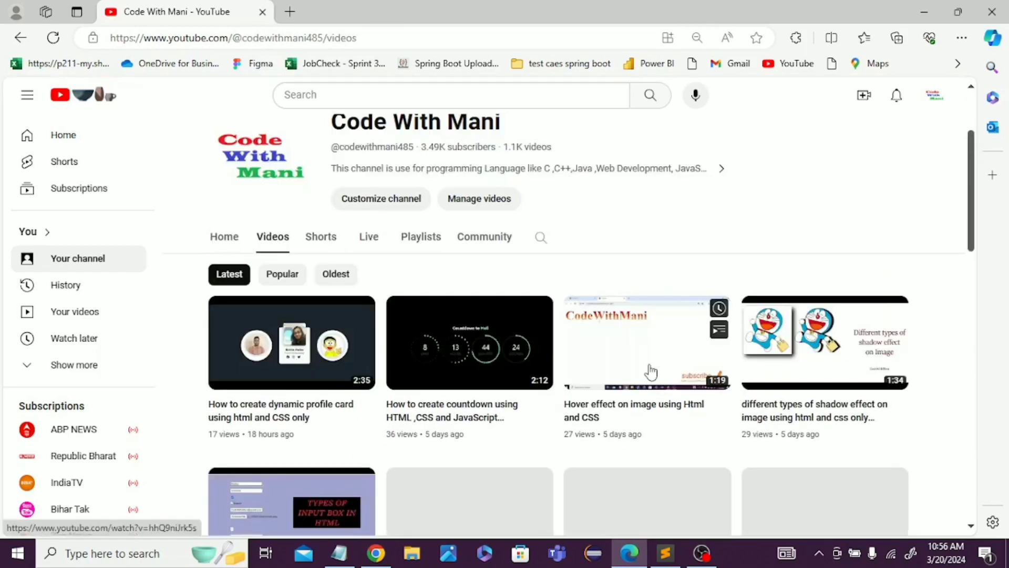
pyautogui.scroll(-3)
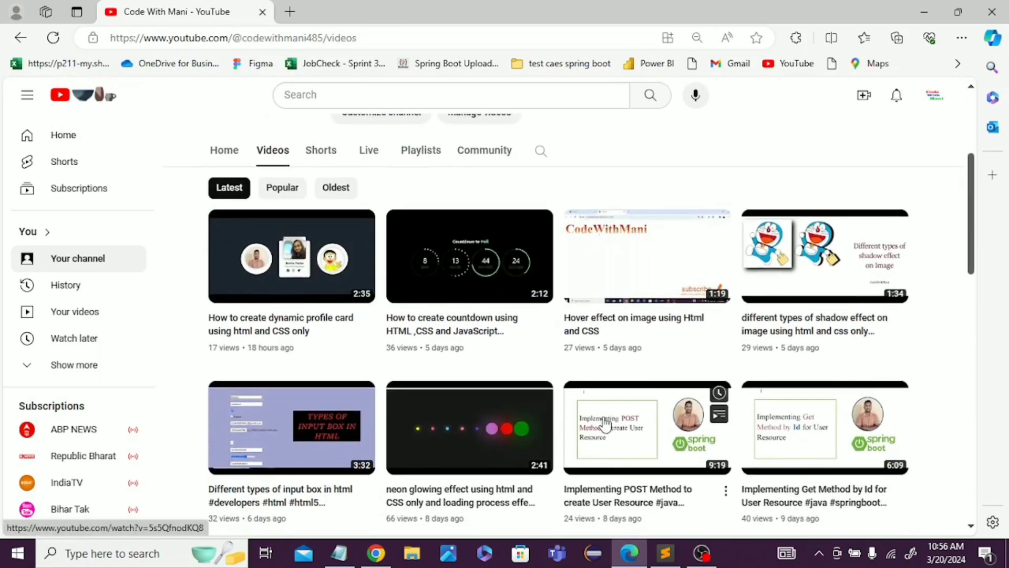